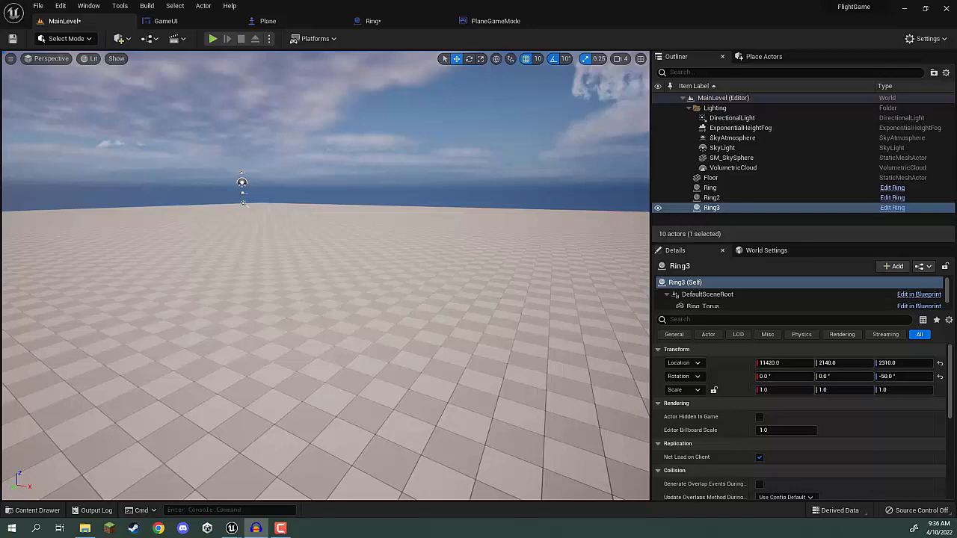
mouse_move(553, 178)
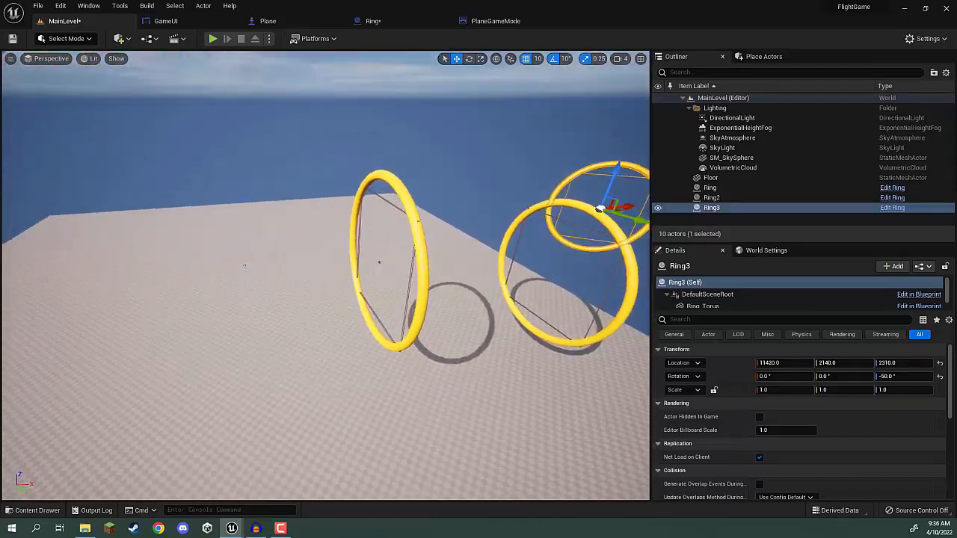
- Deselect the ring and bring up the Window menu to reach Quixel Bridge
left_click(710, 176)
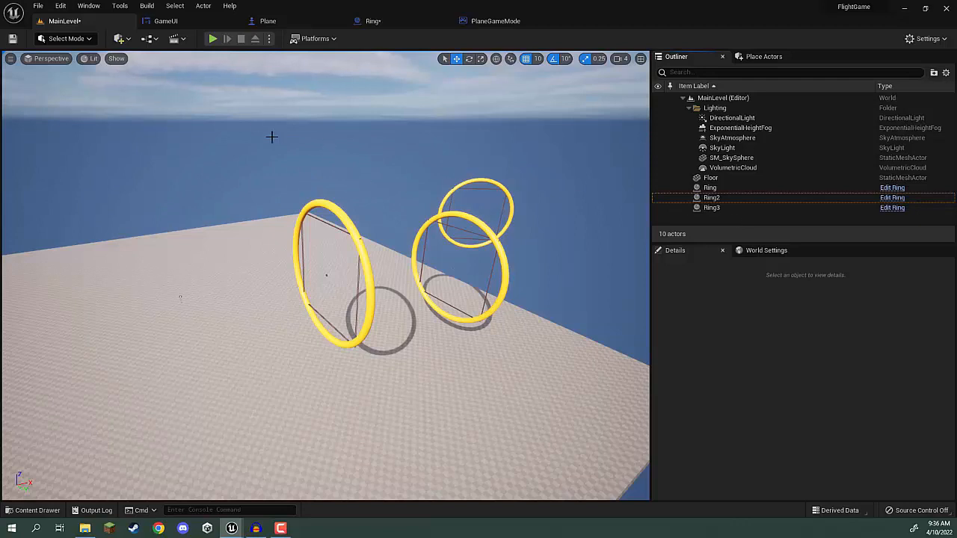
left_click(88, 6)
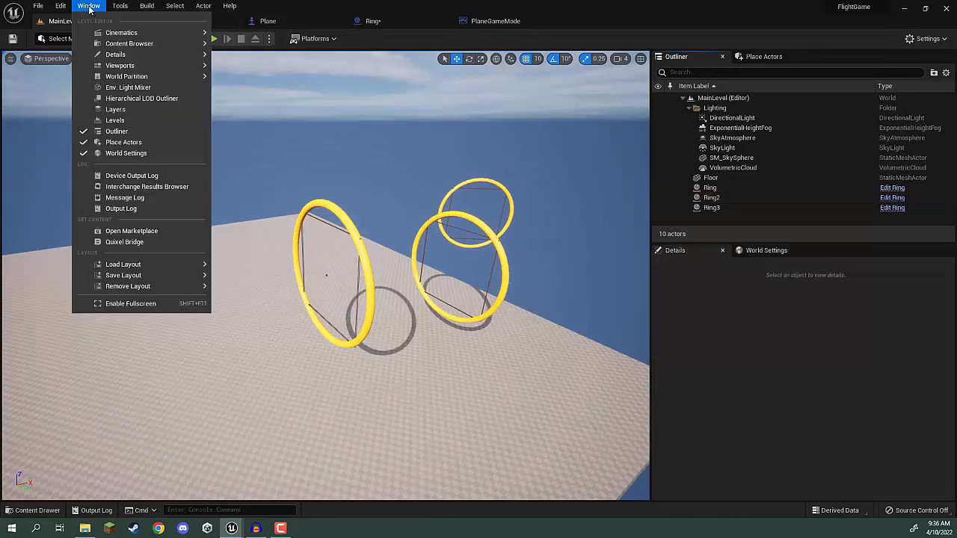
mouse_move(124, 242)
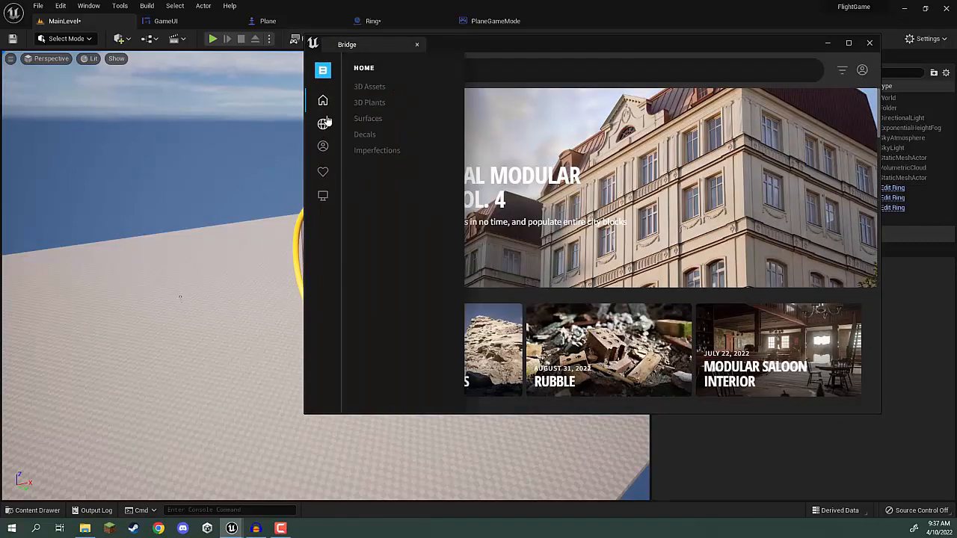
mouse_move(323, 126)
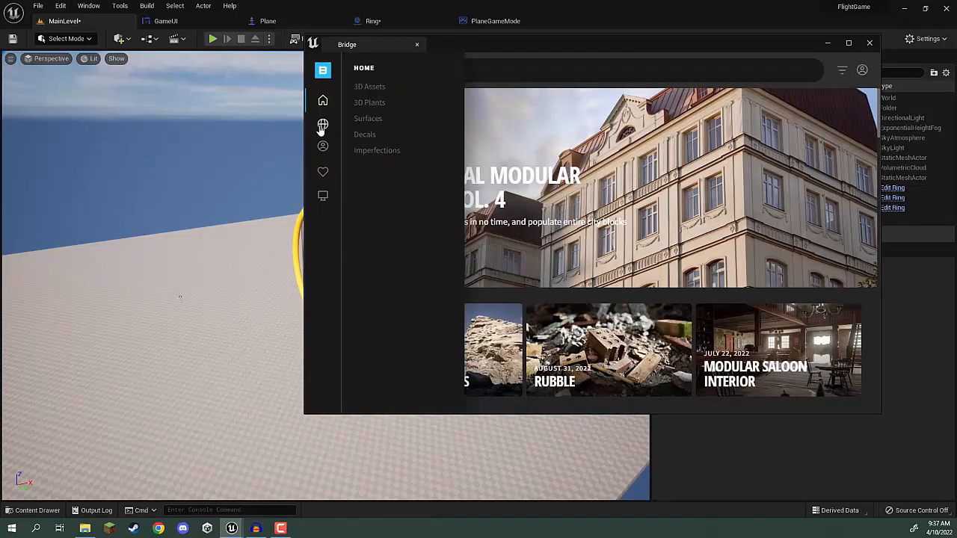
- Browse Bridge collections to Environment > Natural, listing Arctic Ice and Snow, Broadleaf Forest and Iceland
left_click(323, 126)
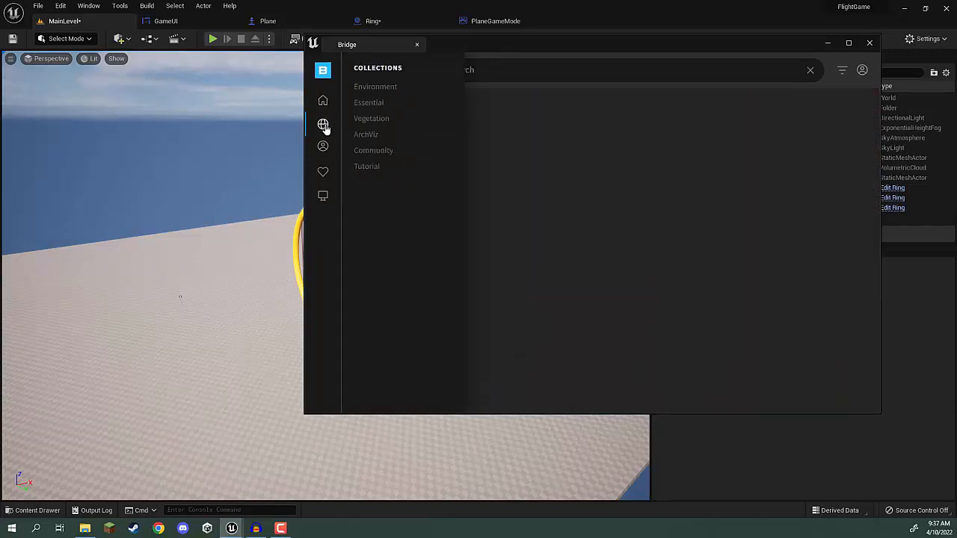
left_click(376, 85)
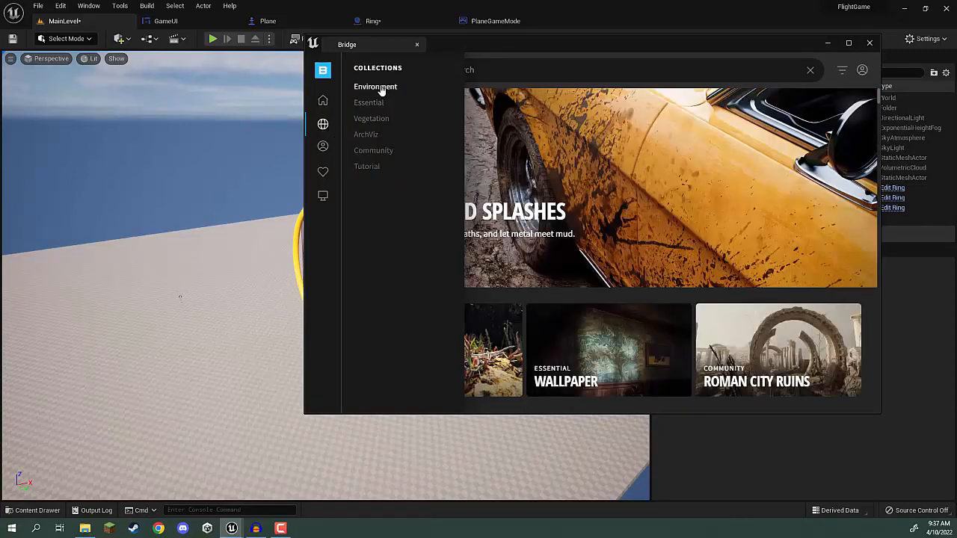
left_click(375, 86)
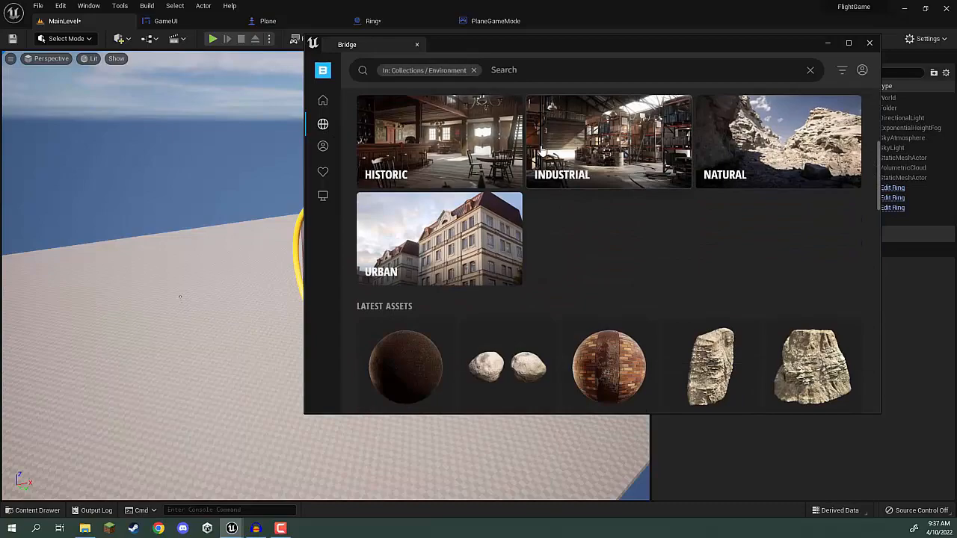
left_click(778, 142)
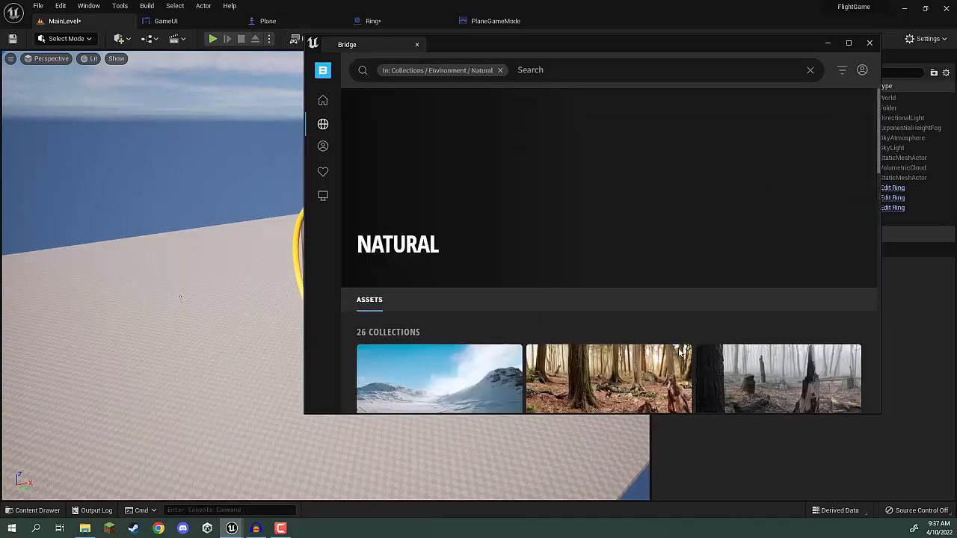
scroll("down", 3)
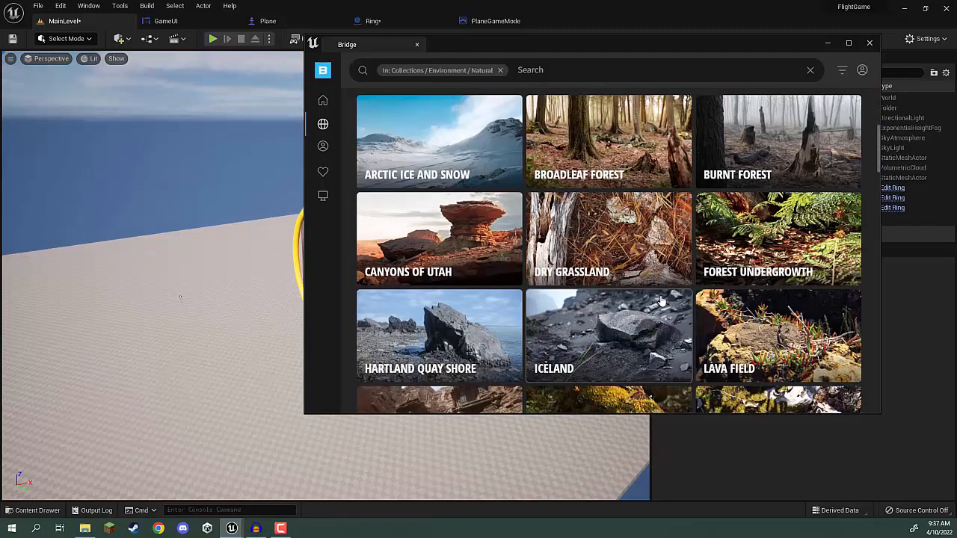
mouse_move(447, 142)
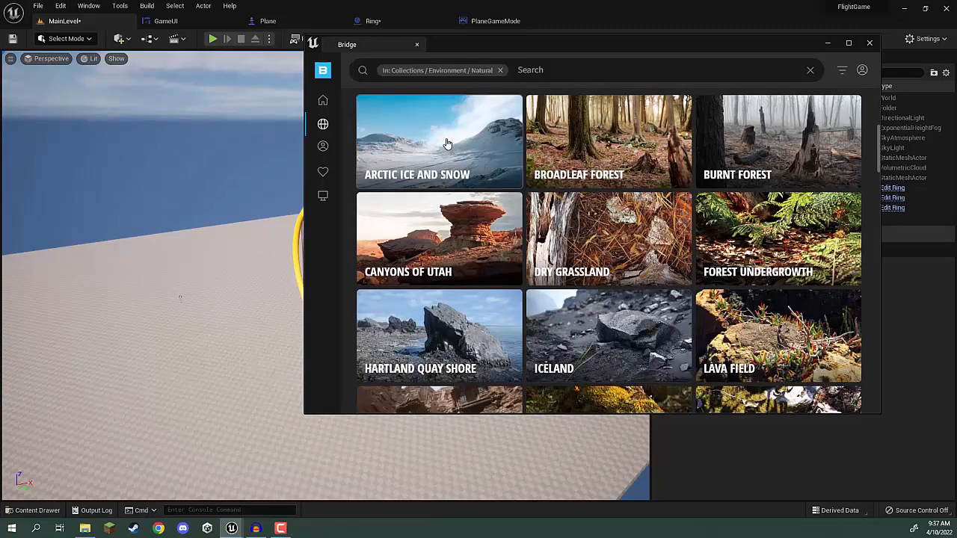
- Enter the Arctic Ice and Snow collection and scroll toward its Latest Assets for the Ice Cliff
left_click(439, 140)
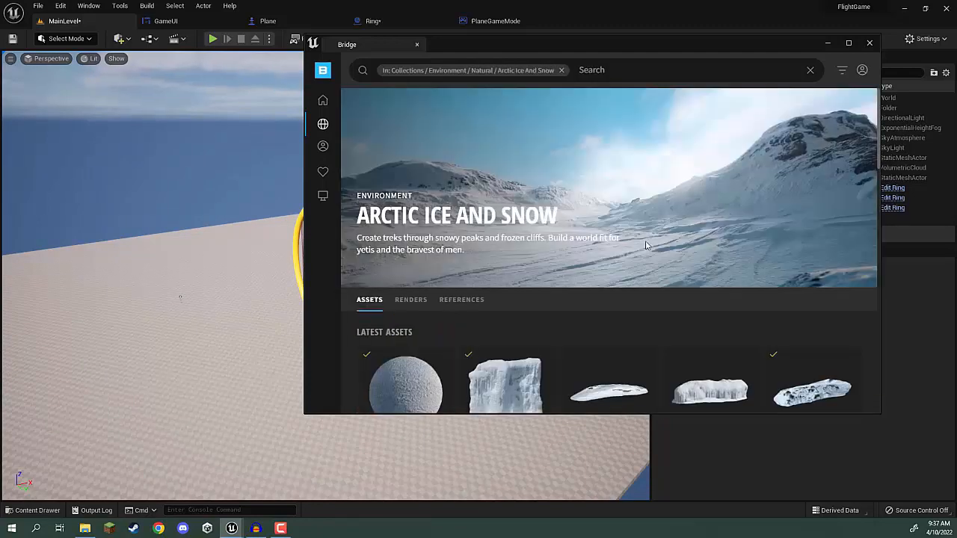
scroll("down", 3)
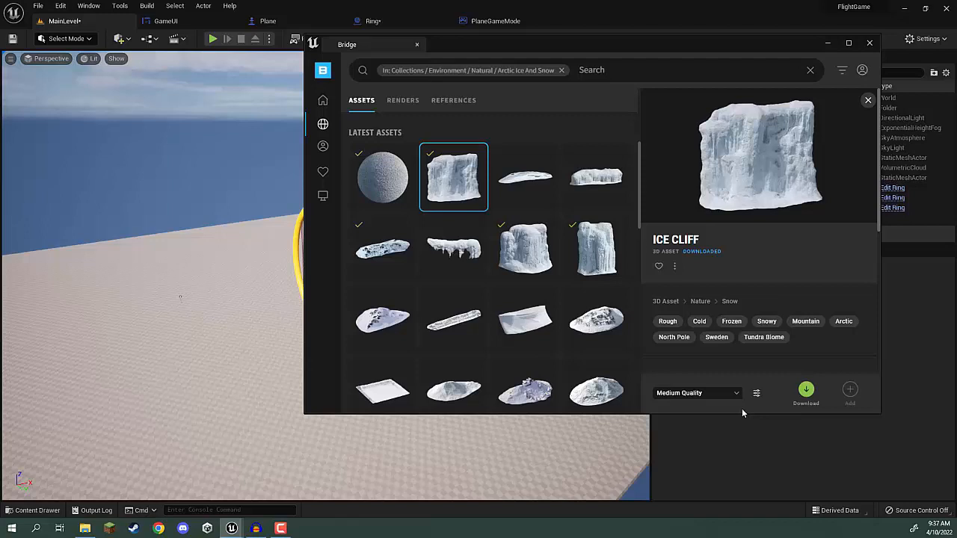
mouse_move(830, 397)
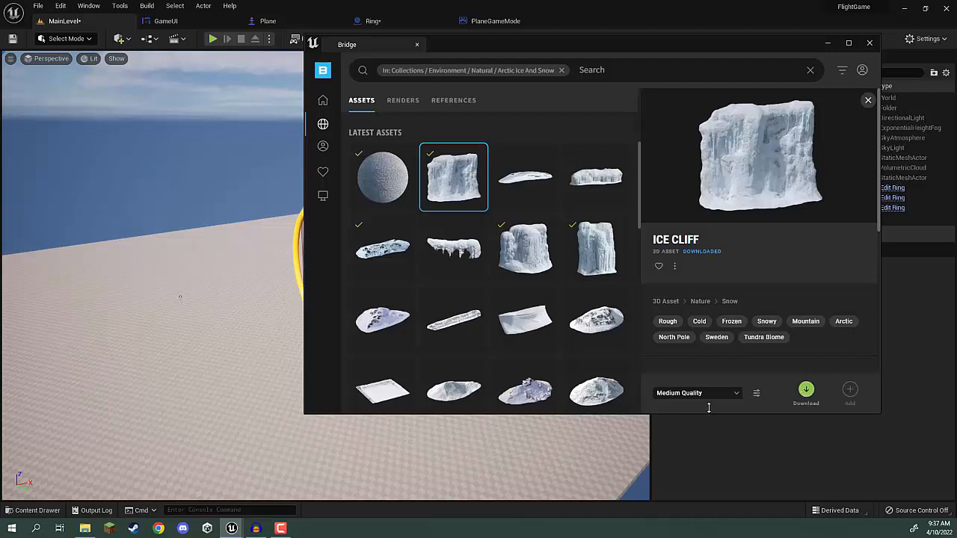
mouse_move(680, 260)
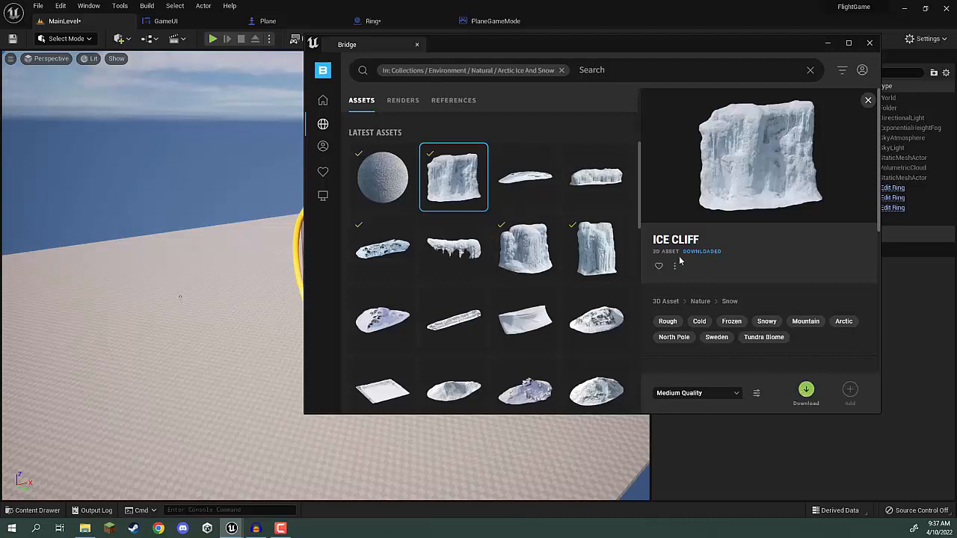
mouse_move(725, 178)
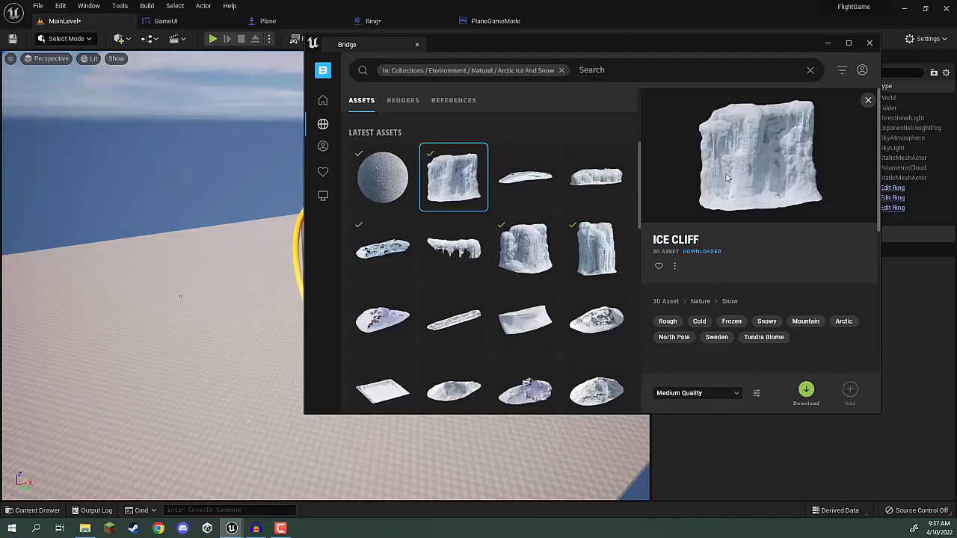
mouse_move(779, 358)
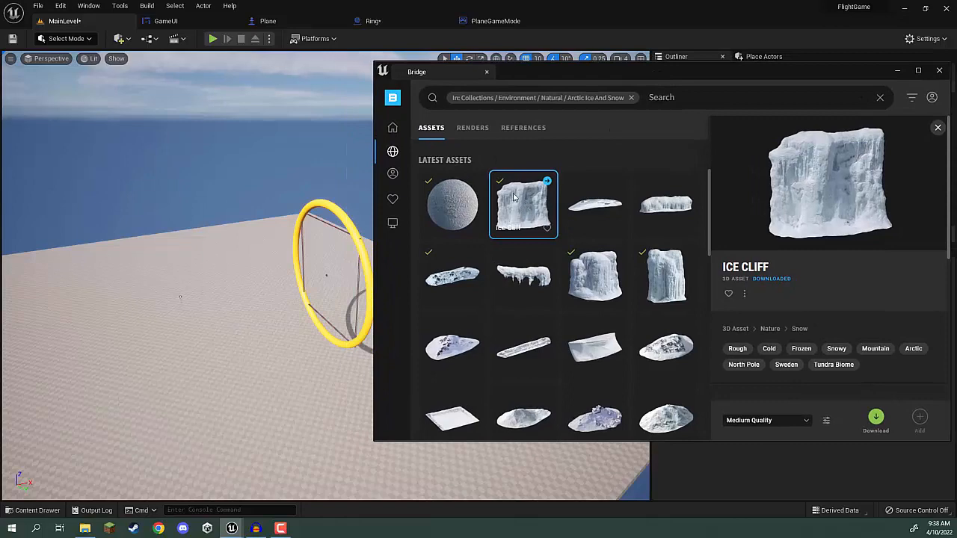
mouse_move(521, 213)
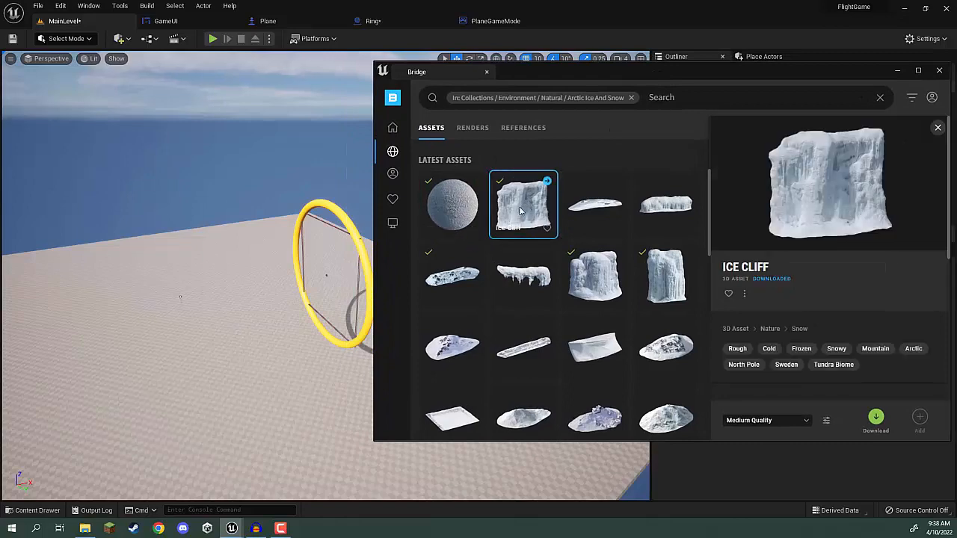
- Add the downloaded Ice Cliff asset to the project so it can be placed behind the rings
left_click(876, 420)
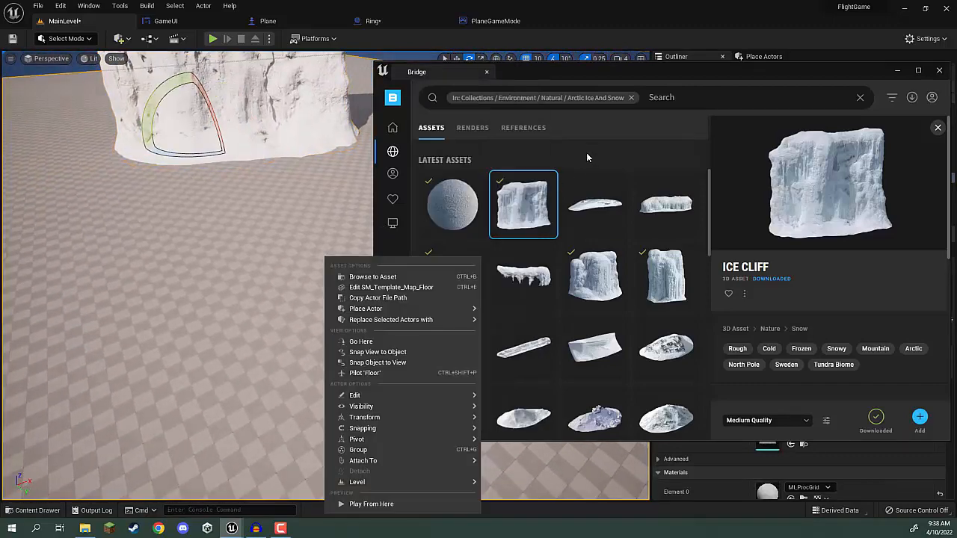
- Select the Trampled Snow surface in Bridge and scroll its details toward the download options
left_click(452, 203)
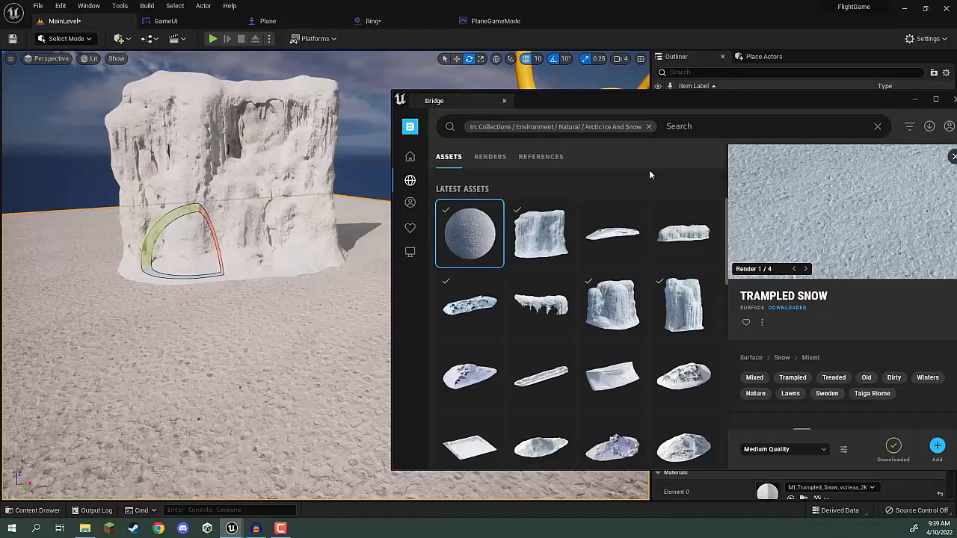
mouse_move(656, 179)
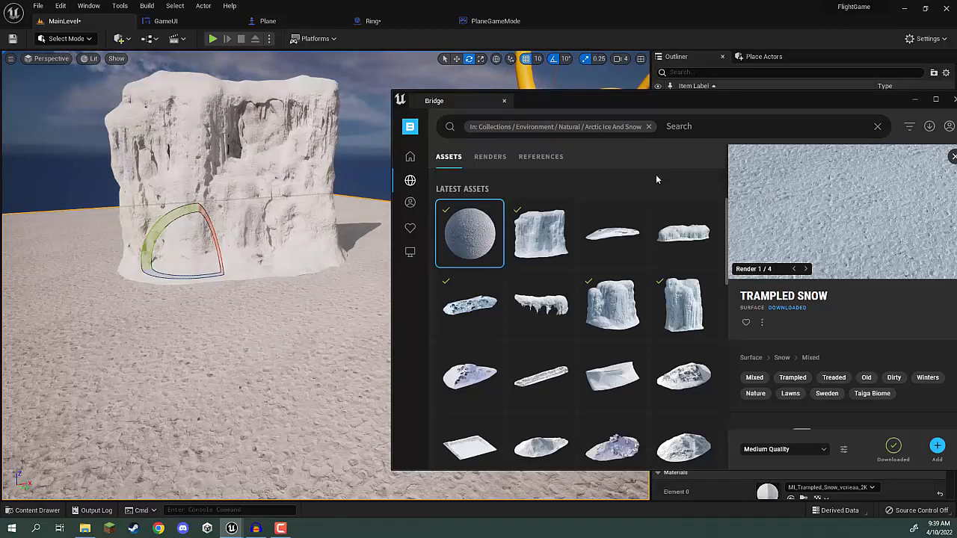
scroll("down", 3)
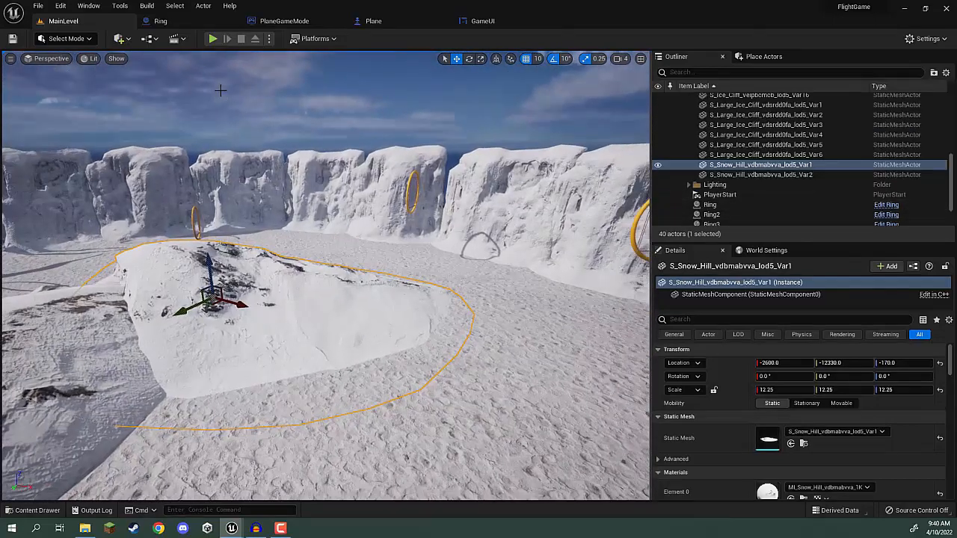
left_click(212, 39)
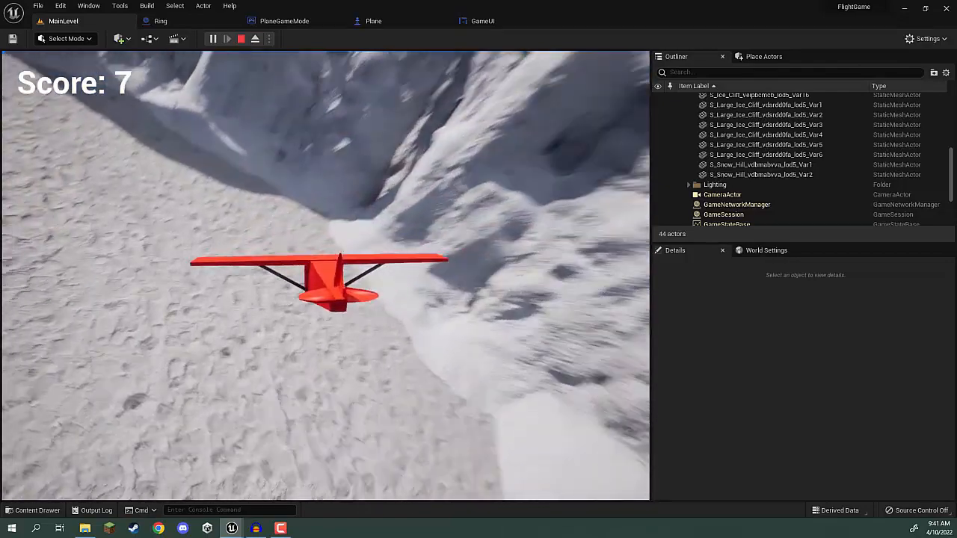
left_click(240, 39)
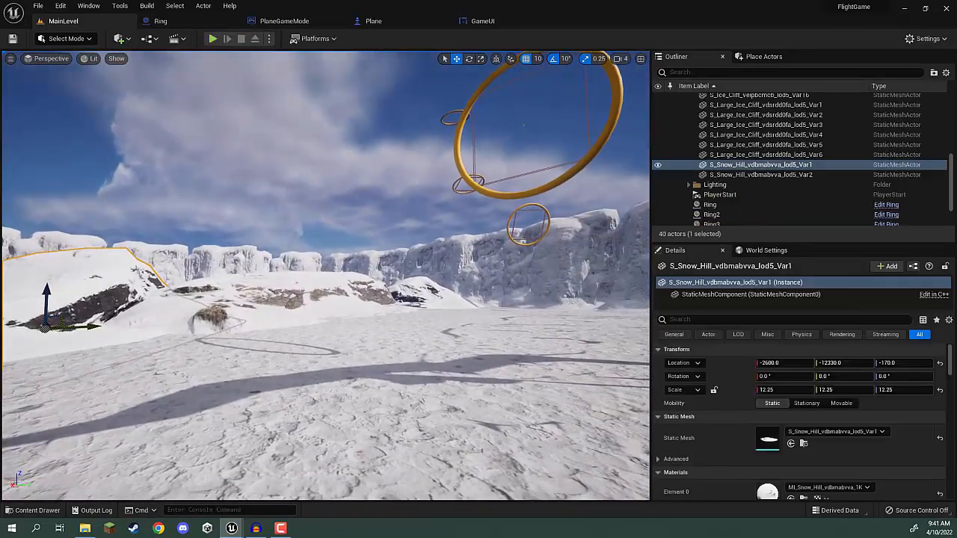